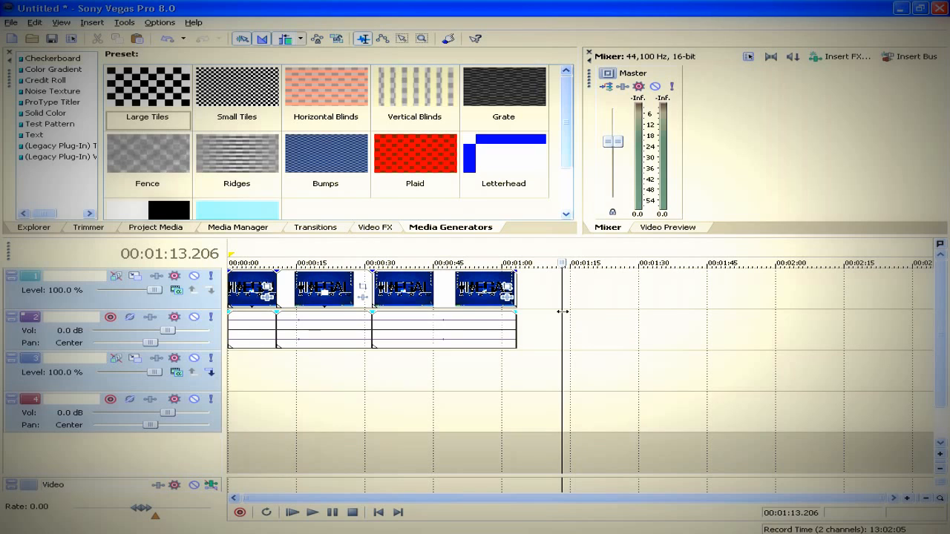
pyautogui.moveTo(327, 308)
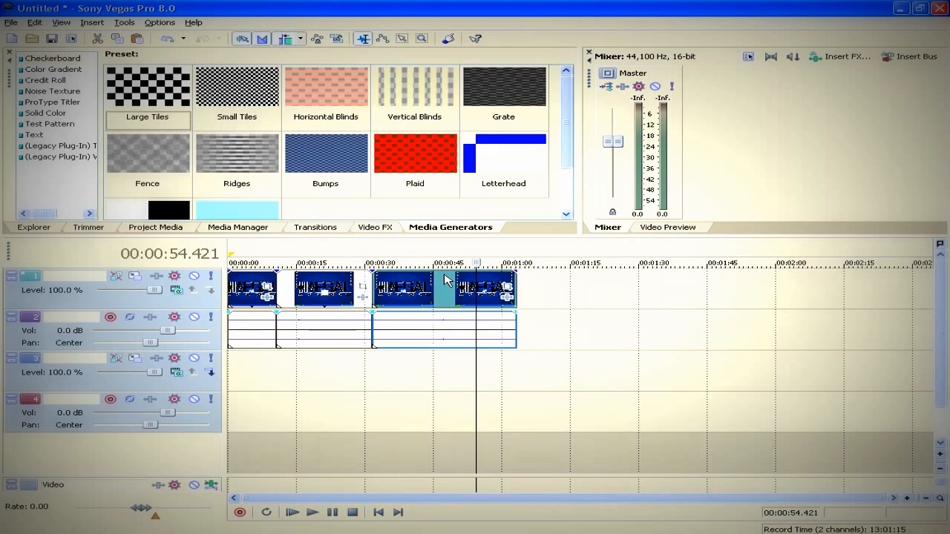
pyautogui.moveTo(444, 282)
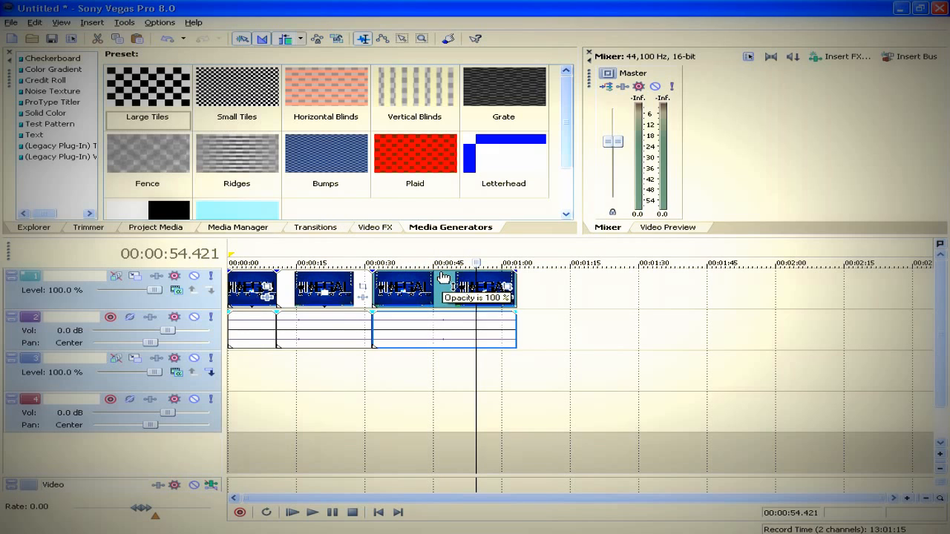
# - Split the final clip and its audio at the 0:54 playhead with S
pyautogui.press('s')
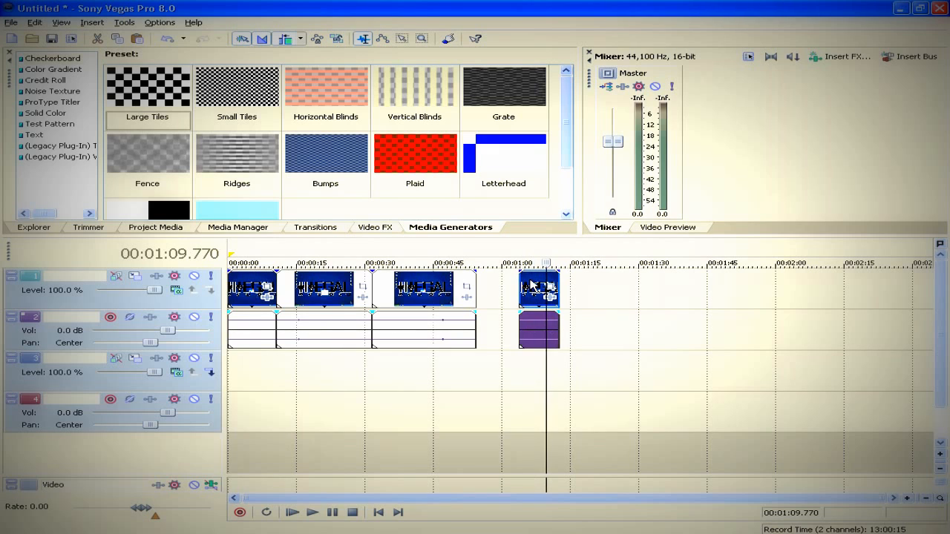
# - Drag the split-off clip right past 1:15 to about 1:21
pyautogui.moveTo(538, 289); pyautogui.dragTo(586, 289)
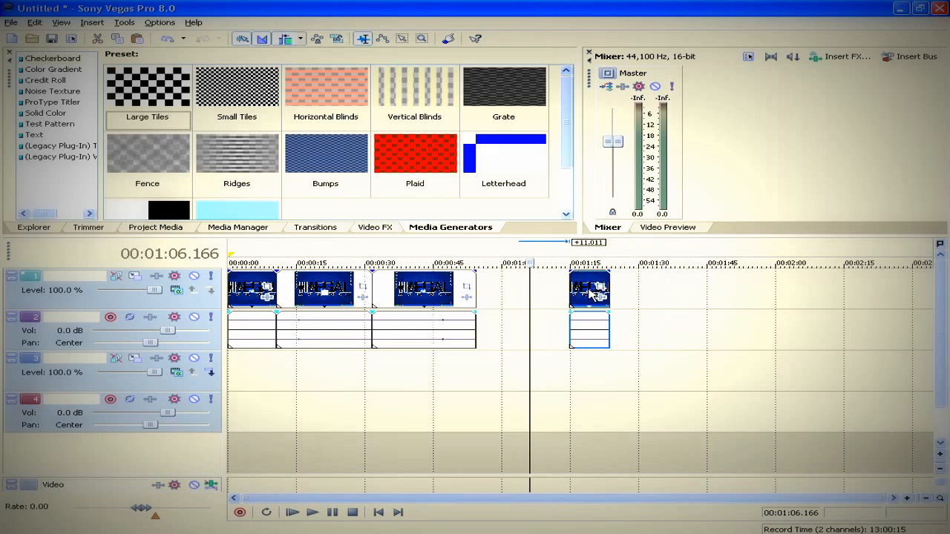
pyautogui.moveTo(589, 290); pyautogui.dragTo(619, 289)
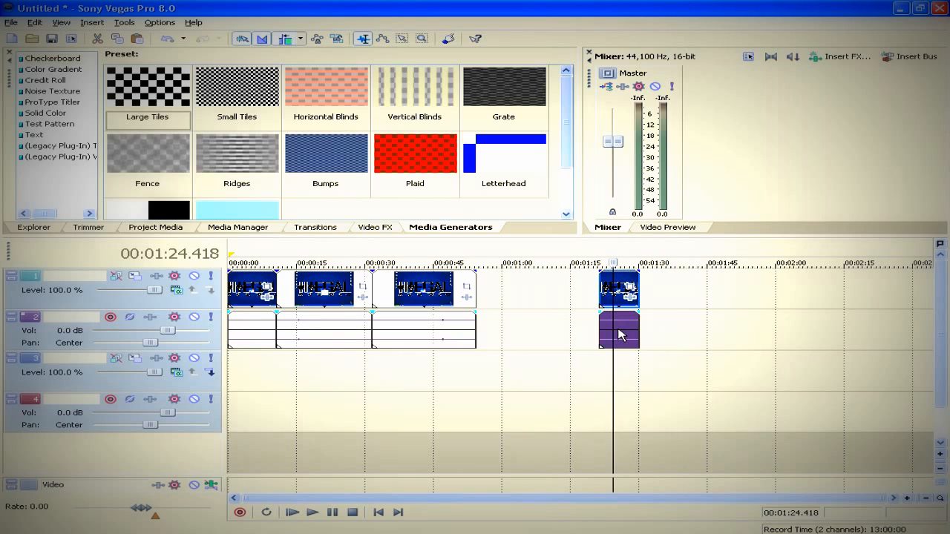
# - Pull the short clip's audio away, then reposition it onto the lower tracks near 0:58
pyautogui.moveTo(618, 330); pyautogui.dragTo(672, 330)
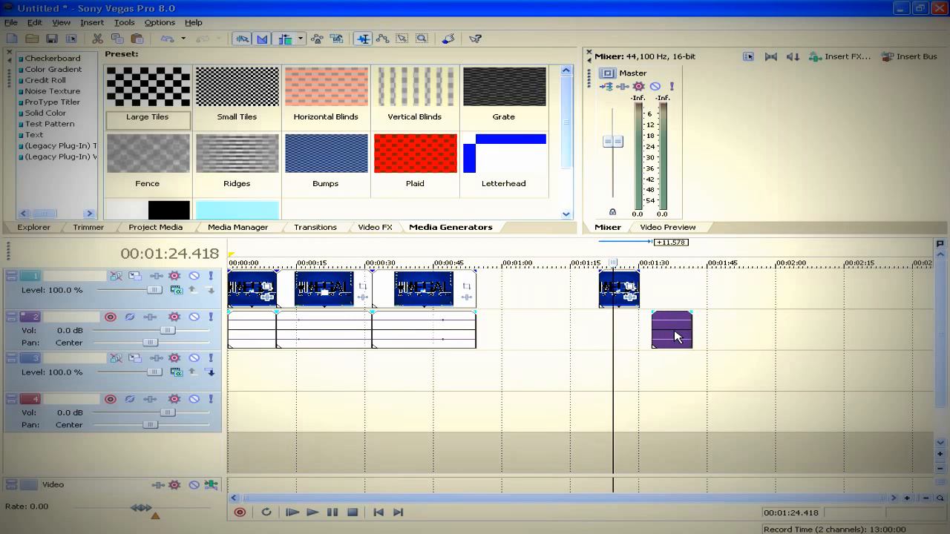
pyautogui.moveTo(672, 331); pyautogui.dragTo(578, 330)
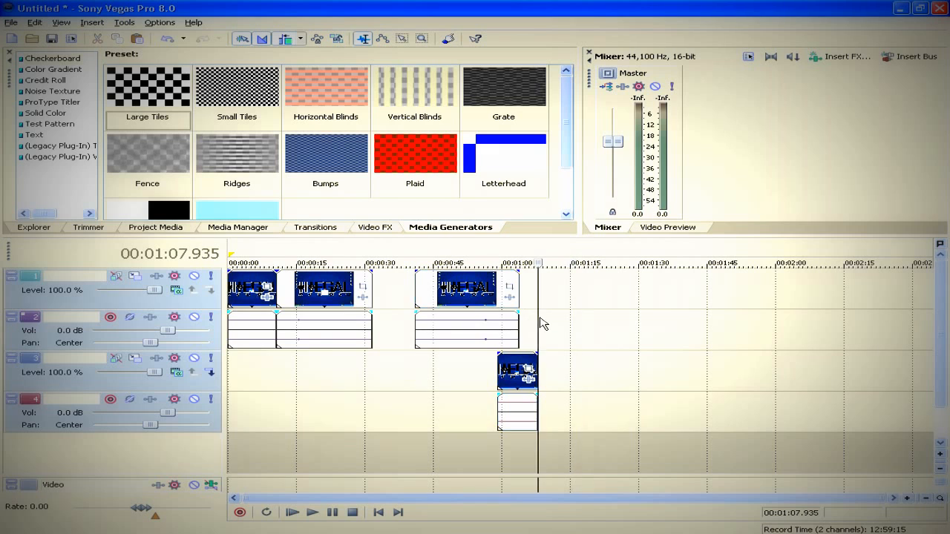
pyautogui.moveTo(522, 308)
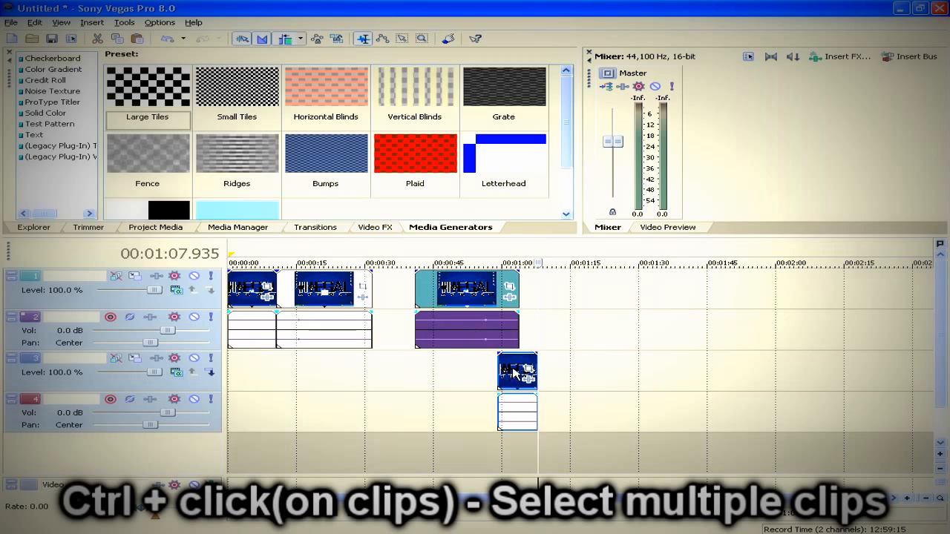
# - Multi-select the track 2 and track 4 audio events, shift both right, then deselect
pyautogui.click(517, 412)
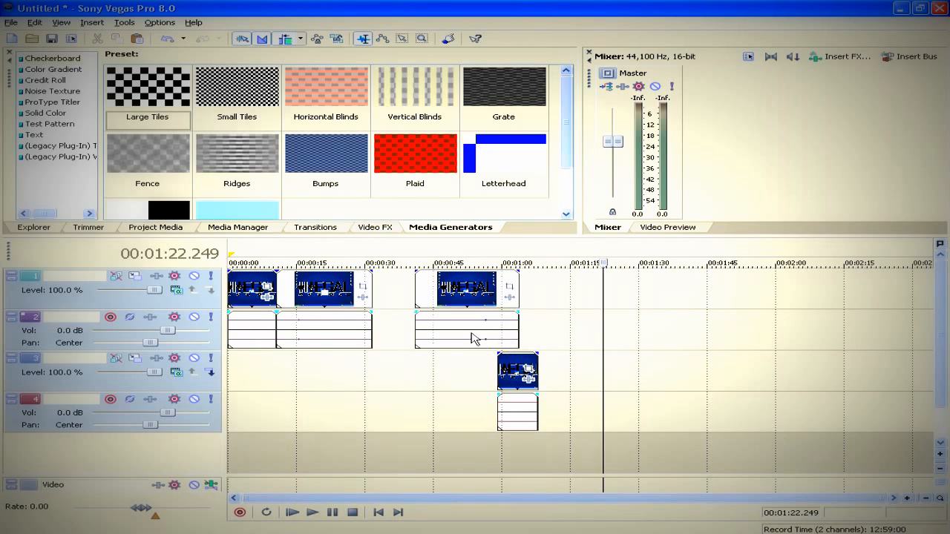
pyautogui.click(467, 330)
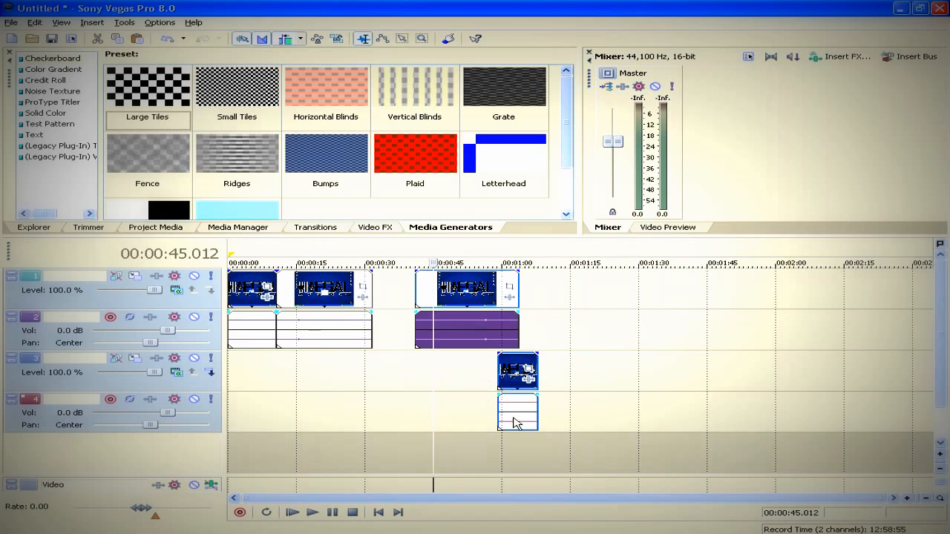
pyautogui.click(517, 412)
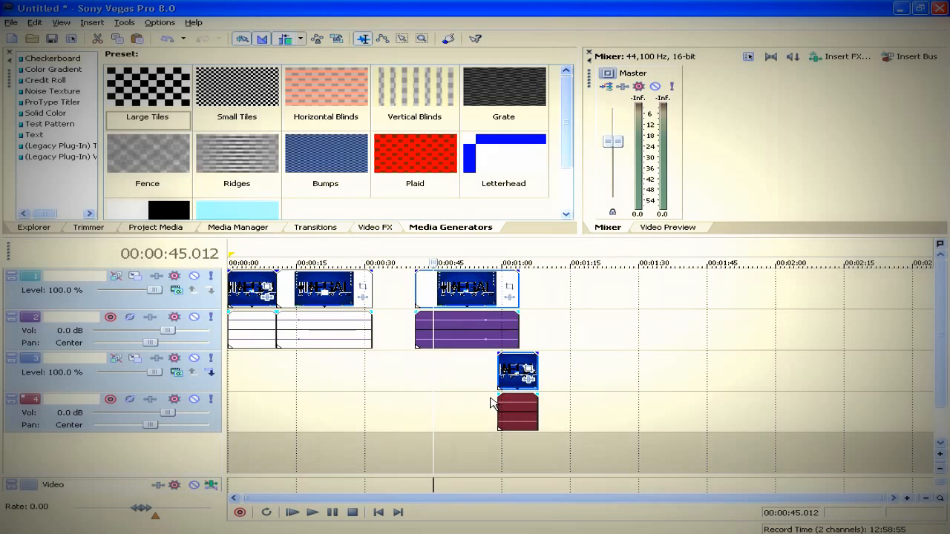
pyautogui.moveTo(467, 330); pyautogui.dragTo(527, 330)
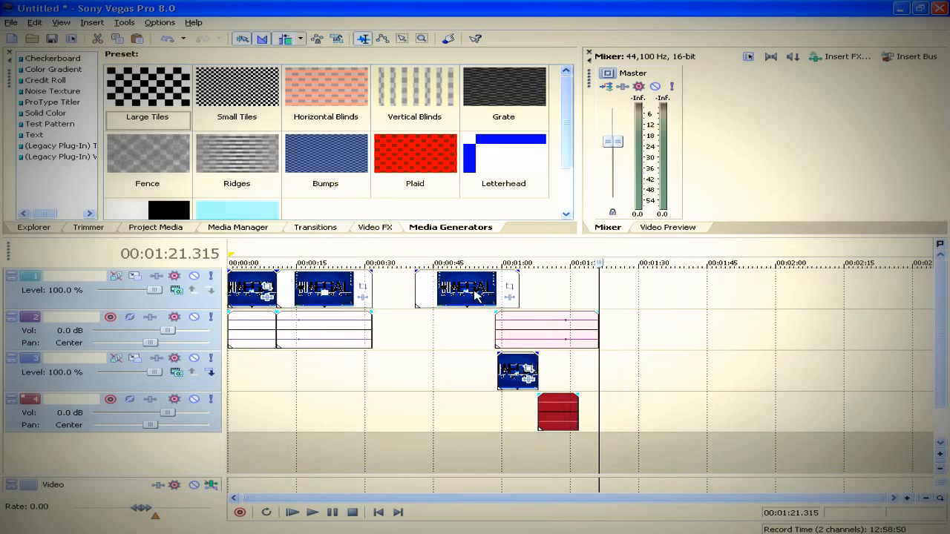
pyautogui.click(441, 262)
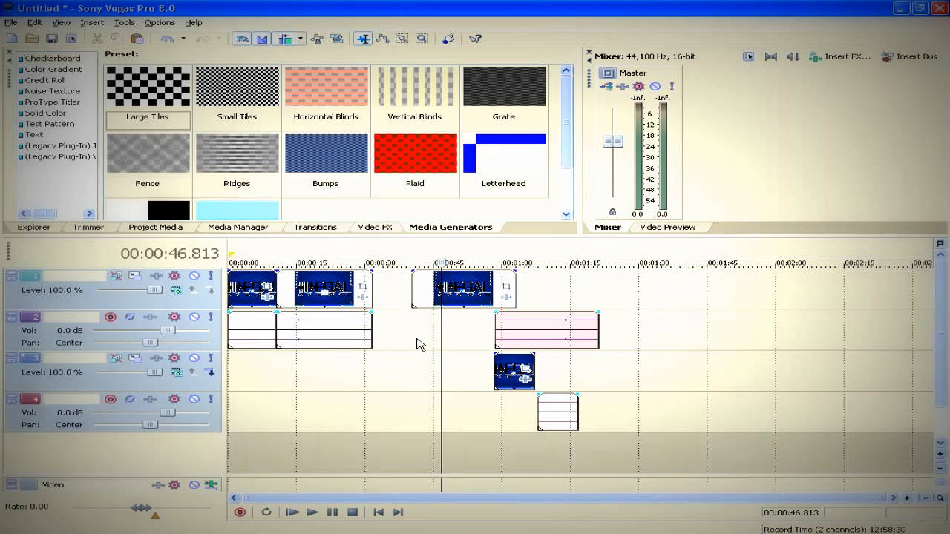